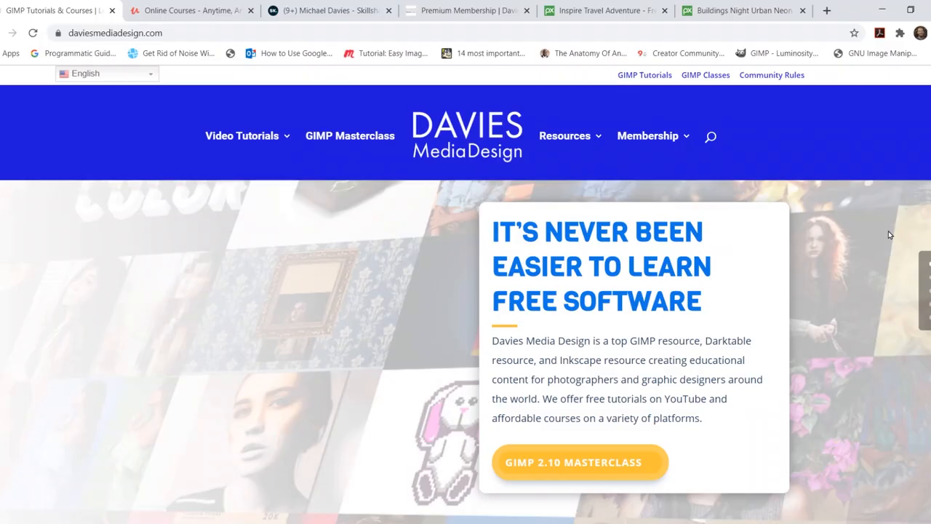
Scroll the Davies Media Design homepage, then bring up the Premium Membership page
scroll(down, 3)
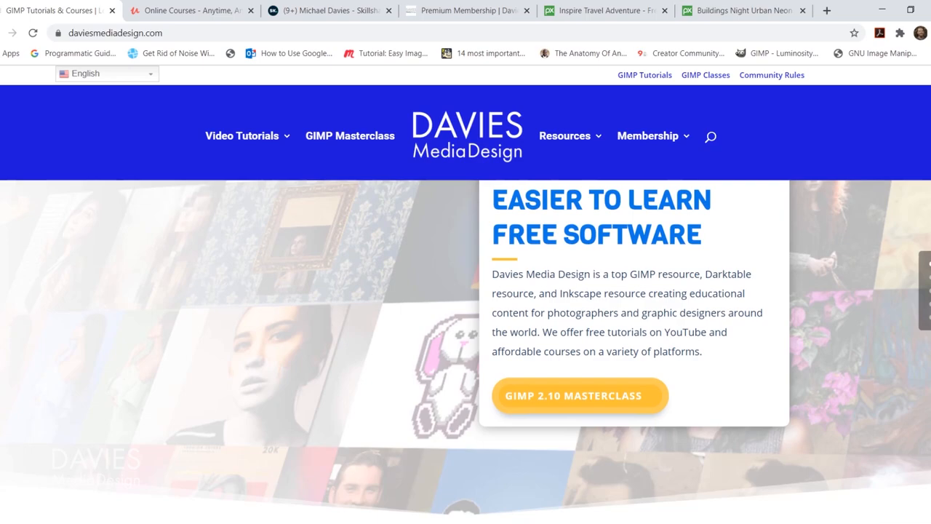
scroll(down, 3)
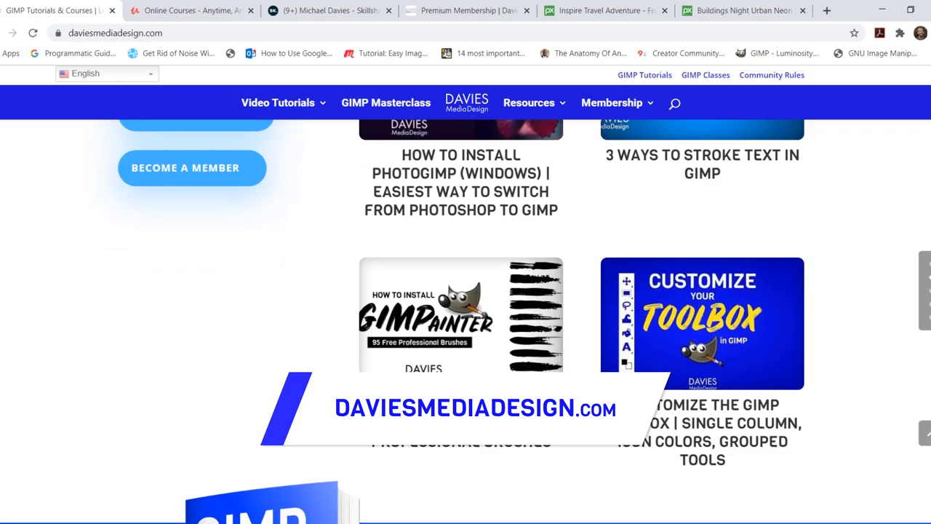
scroll(down, 3)
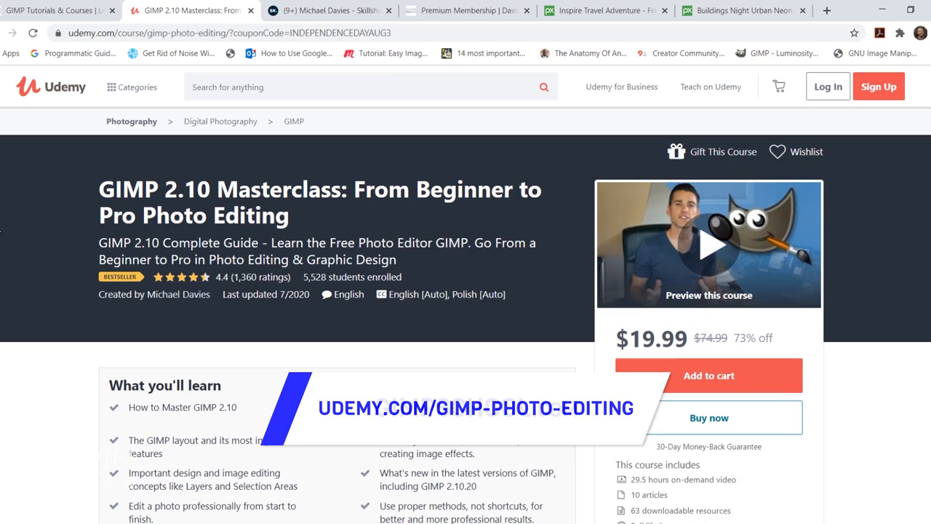
click(466, 10)
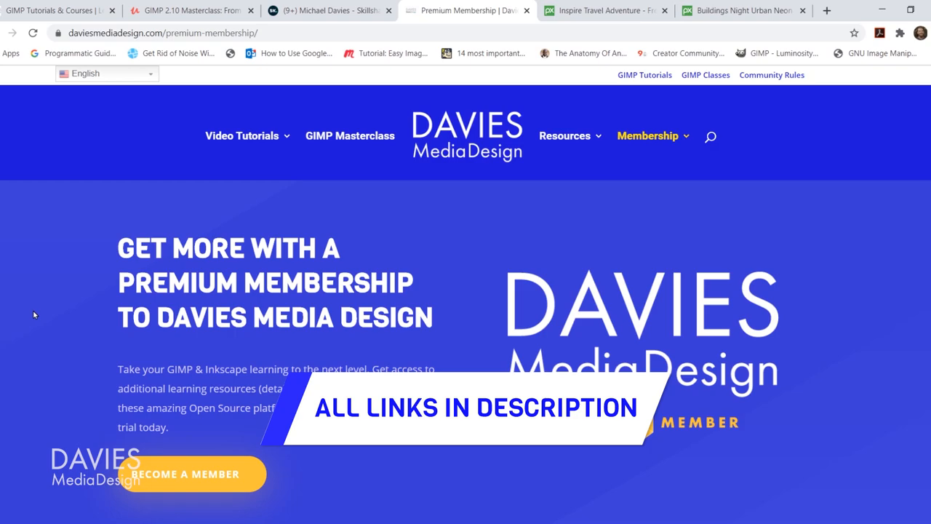
Show the Pixabay hiker photo, then the GIMP neon street composite
click(604, 10)
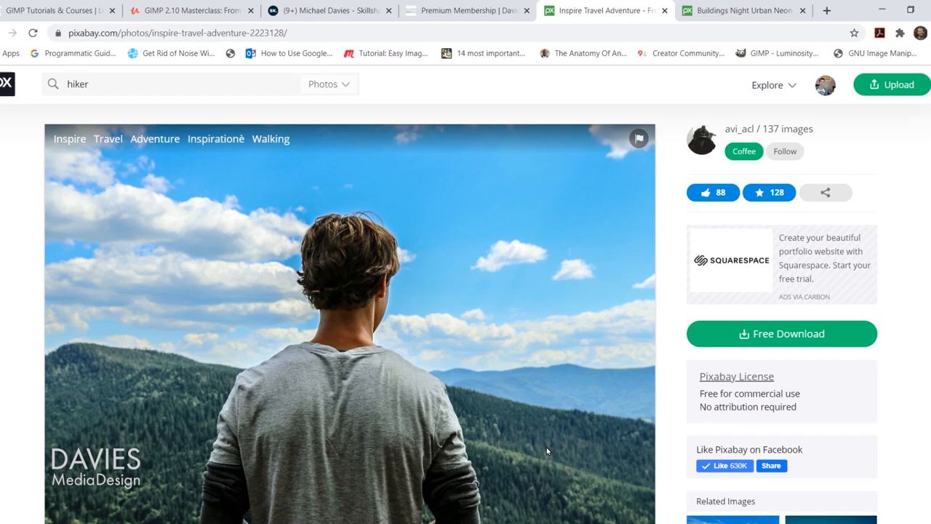
click(742, 11)
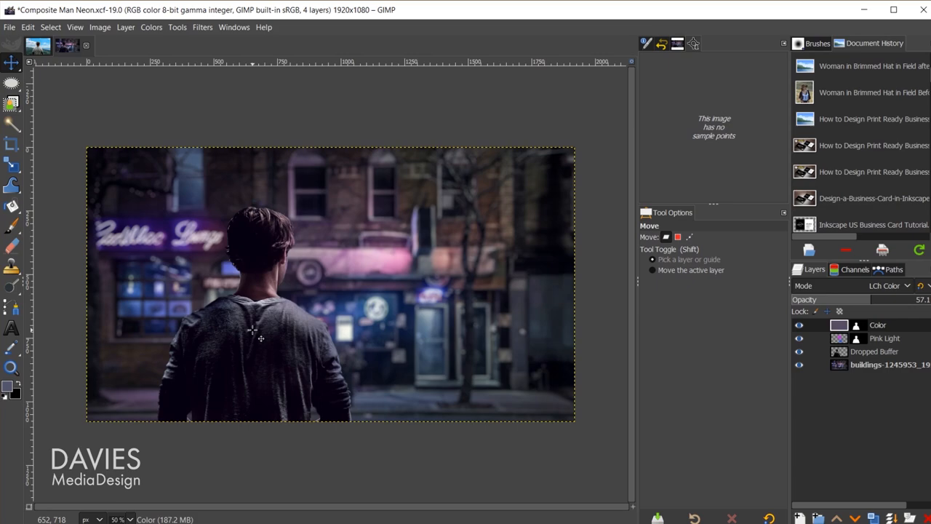
mouse_move(448, 275)
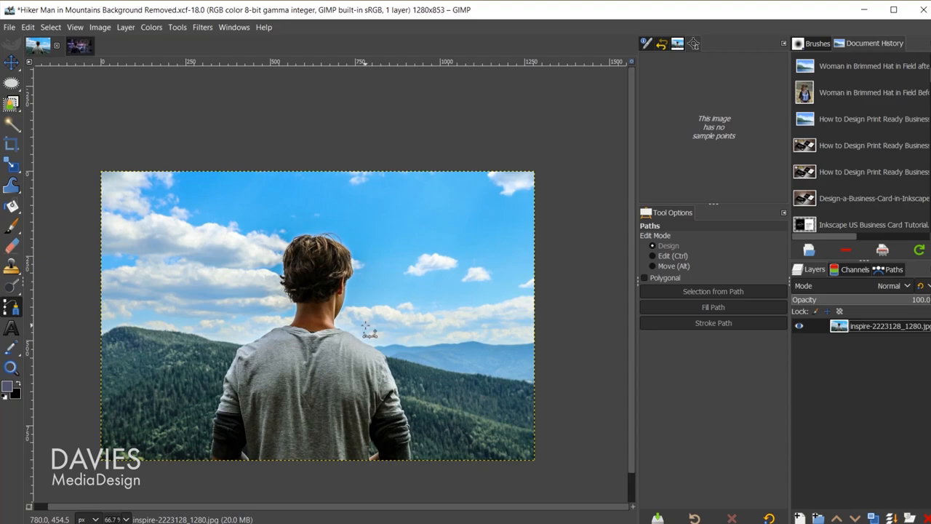
Convert the hiker path to a selection and add a layer mask from that selection
click(894, 269)
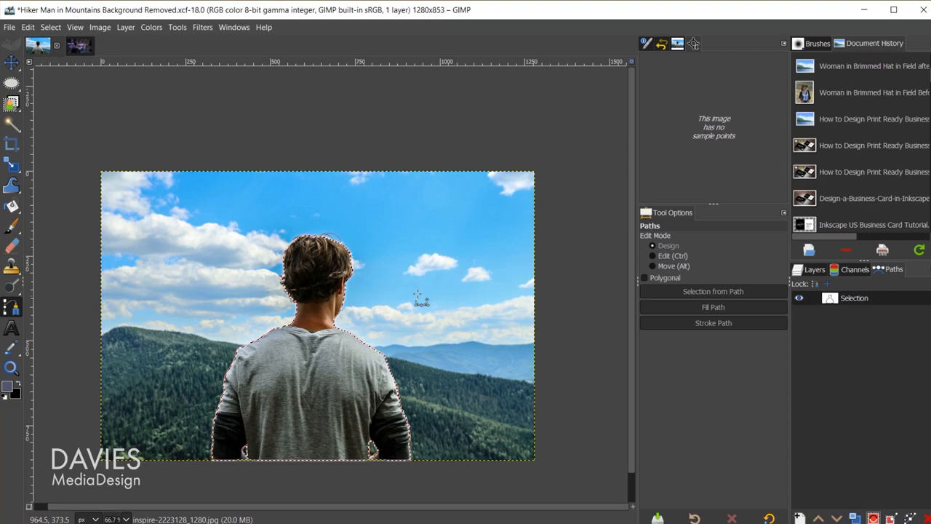
click(814, 270)
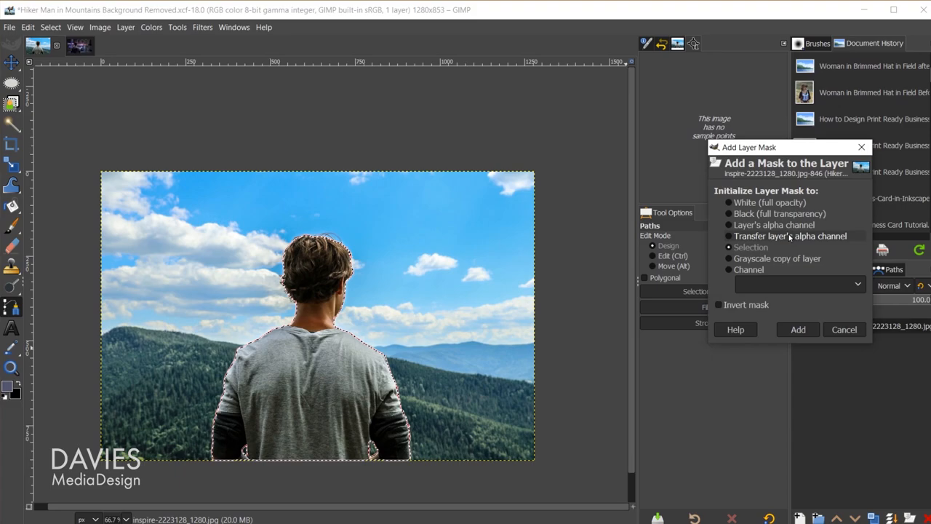
click(798, 329)
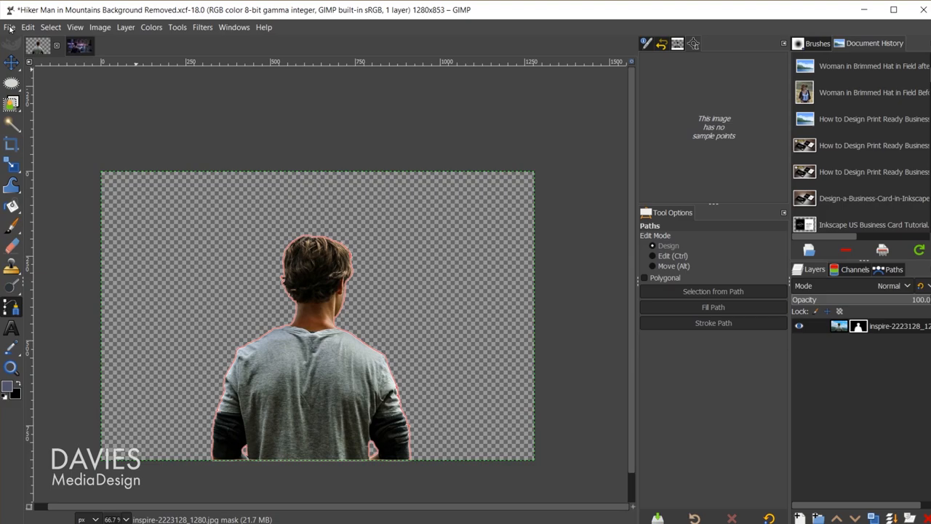
Switch to the neon night street image
click(10, 27)
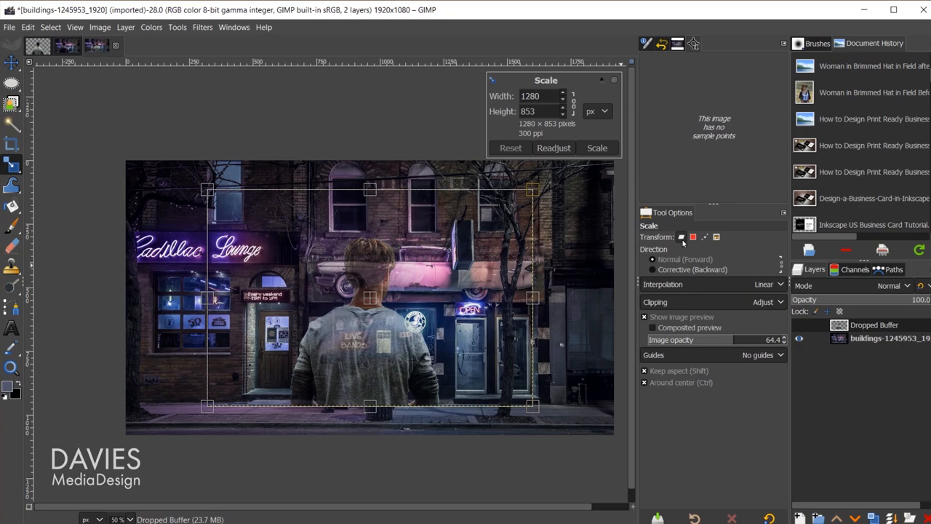
Scale the pasted hiker layer to fill the street's lower left
drag(370, 299, 369, 297)
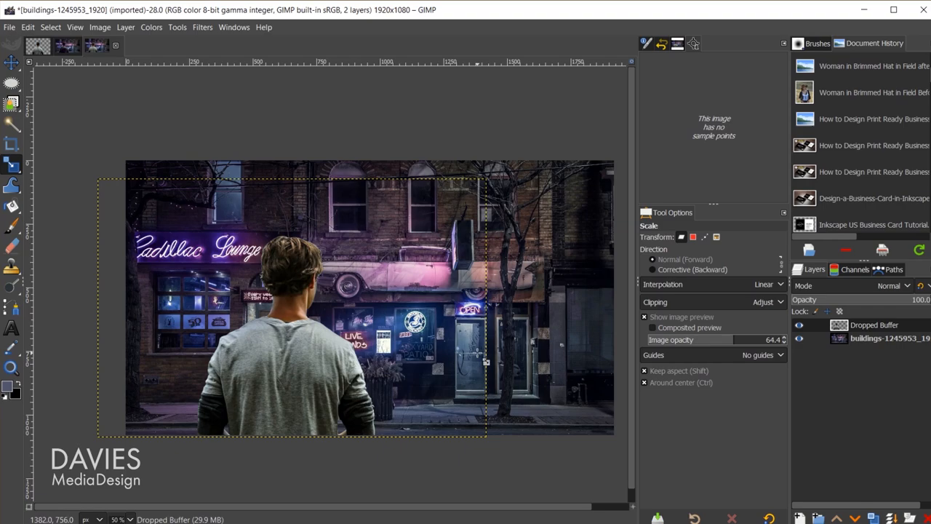
mouse_move(282, 371)
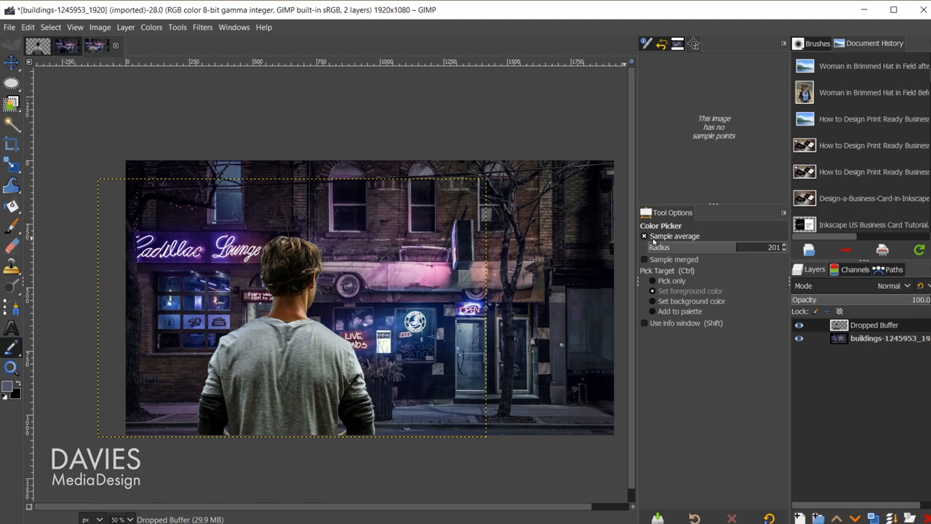
Toggle Sample average and pick a colour from the pink car area
click(644, 235)
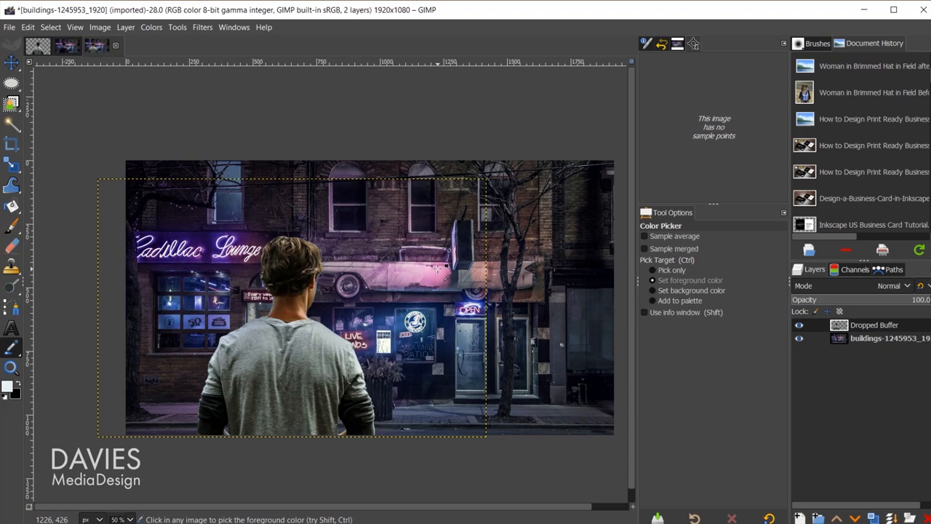
click(644, 236)
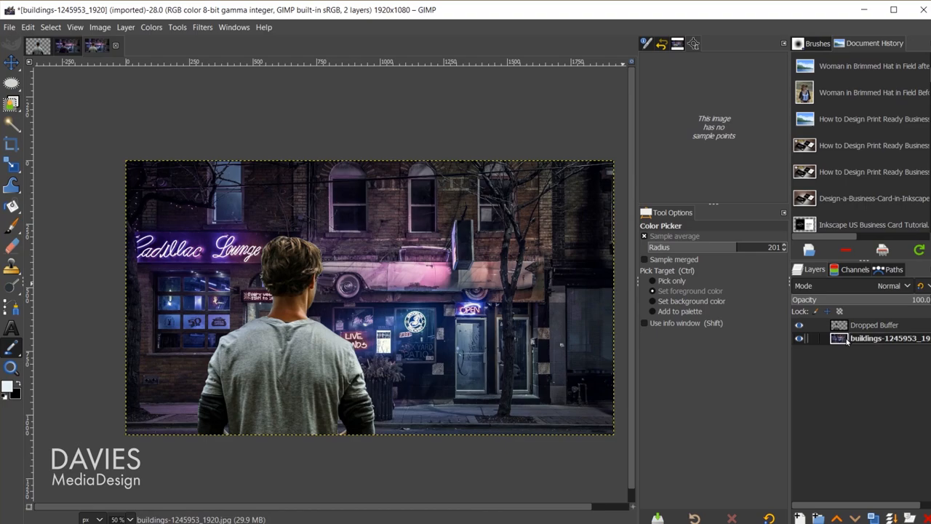
Sample a muted purple from the street and bucket-fill the new Color layer
click(433, 269)
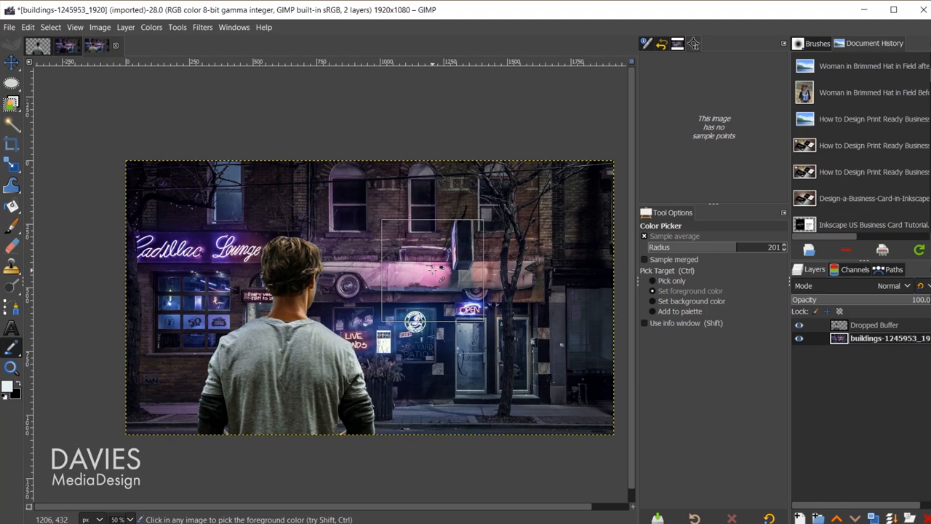
click(431, 265)
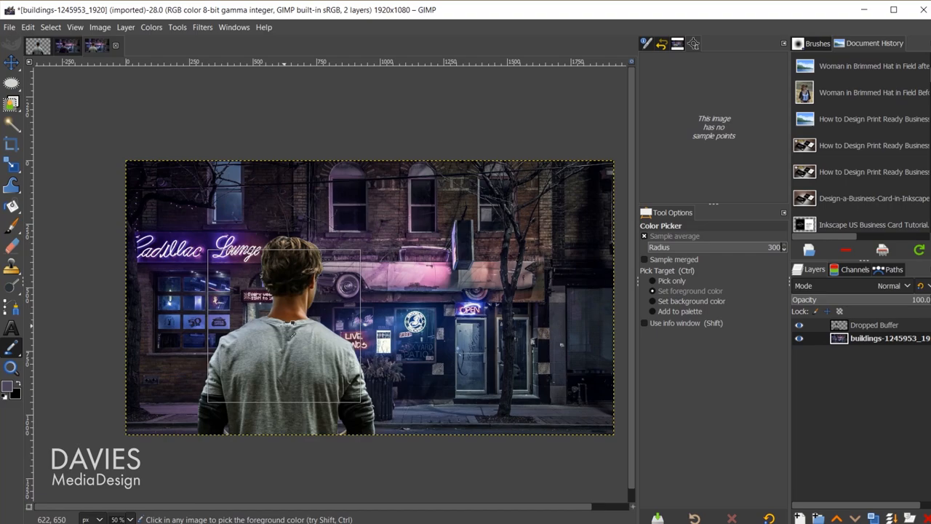
click(11, 206)
text(Color)
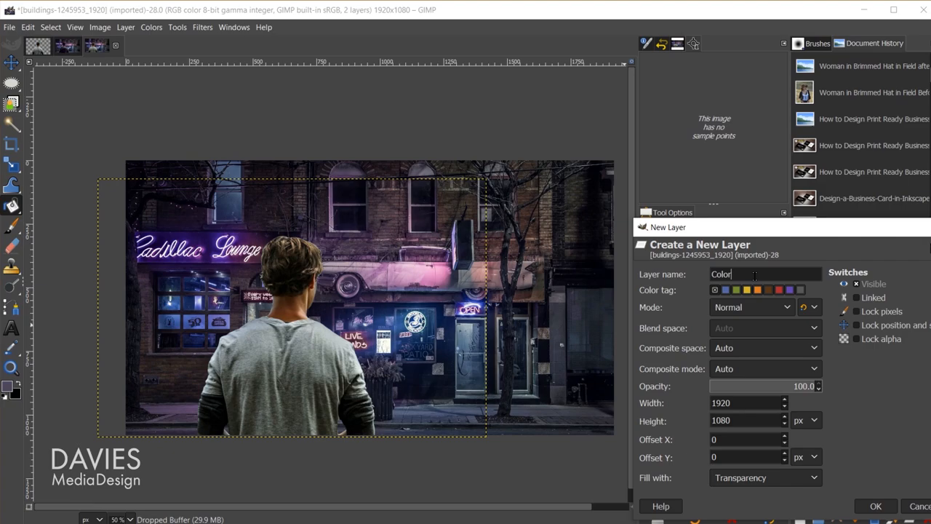
click(876, 505)
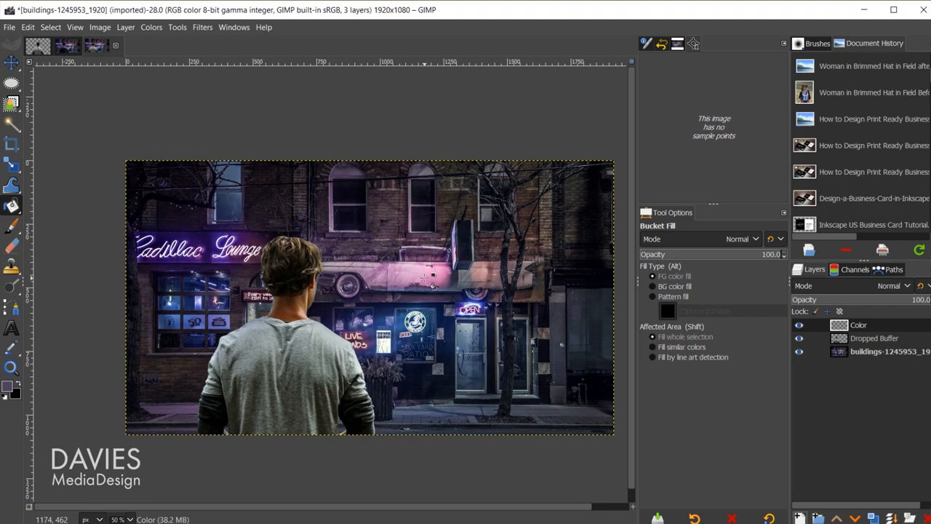
click(327, 262)
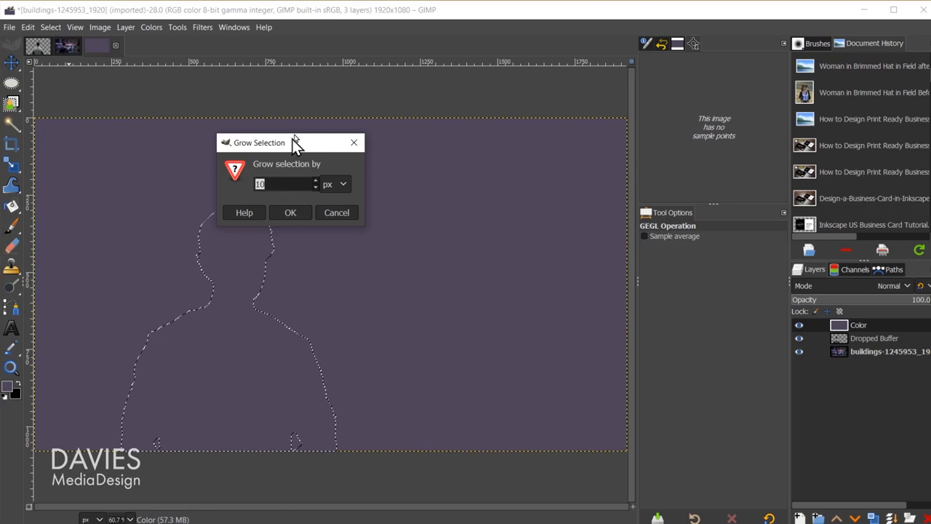
Grow the man's selection by 10 px and add it as the Color layer's mask
click(290, 212)
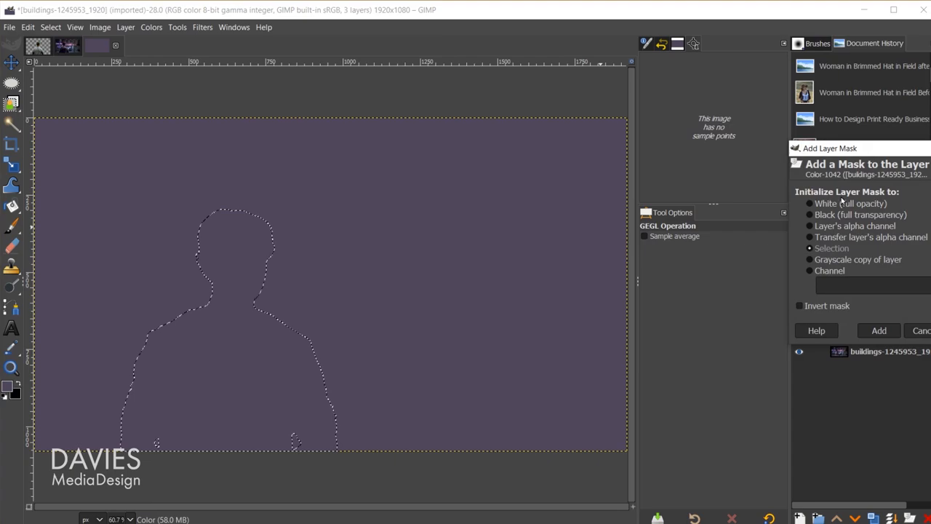
click(879, 330)
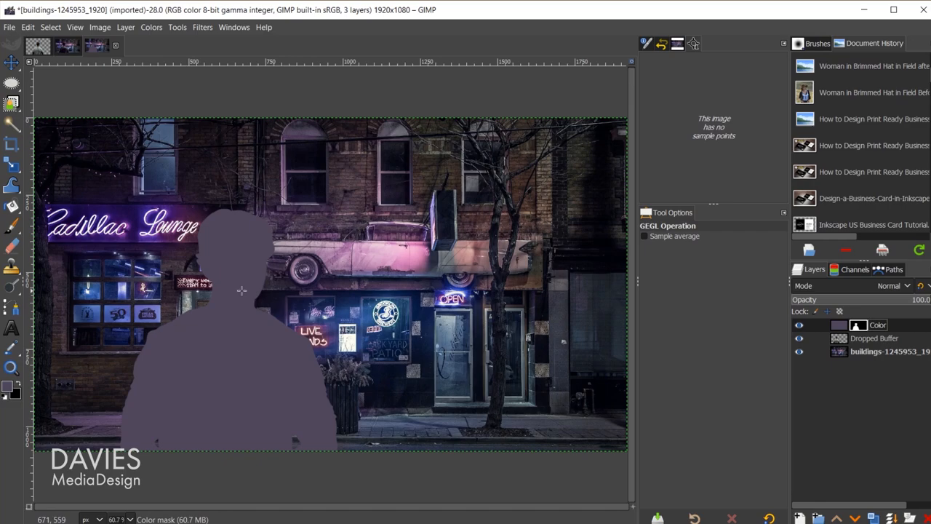
Set the Color layer to LCh Color blending at about 48 opacity
click(893, 285)
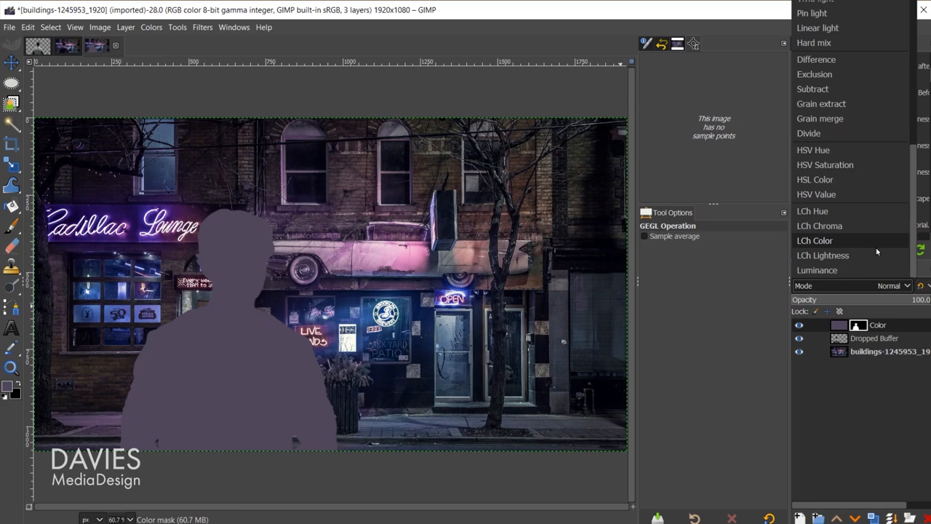
click(813, 149)
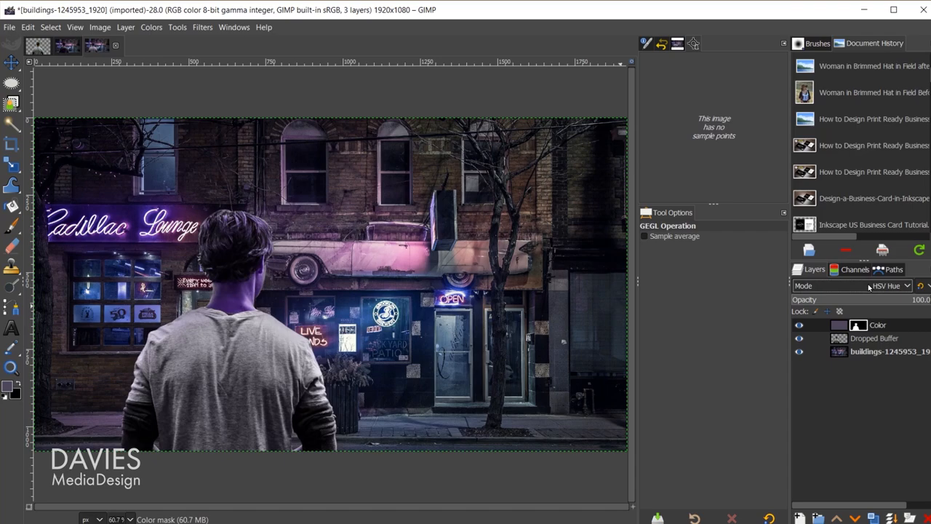
click(873, 285)
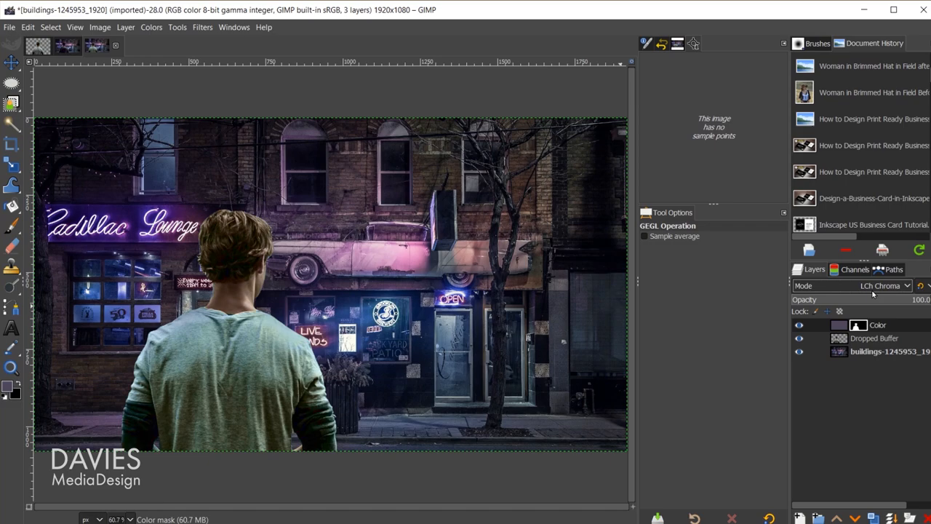
click(880, 286)
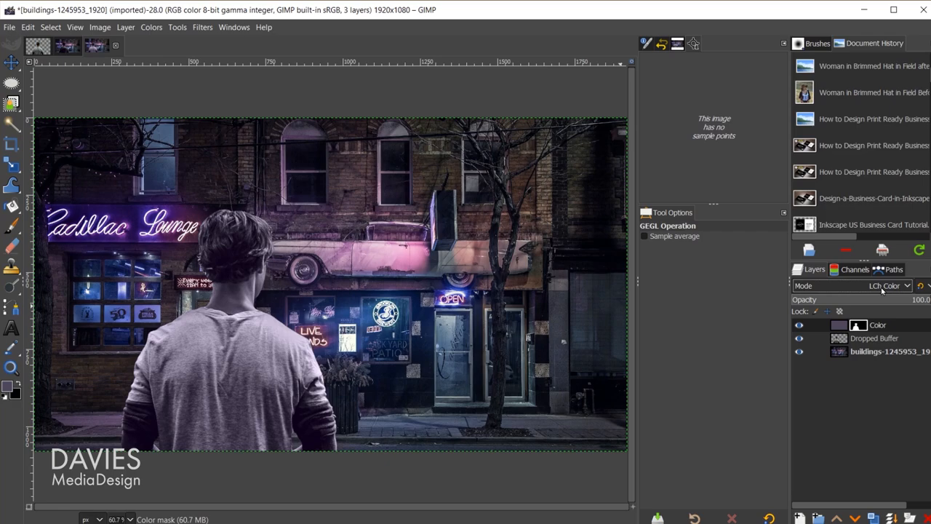
click(884, 286)
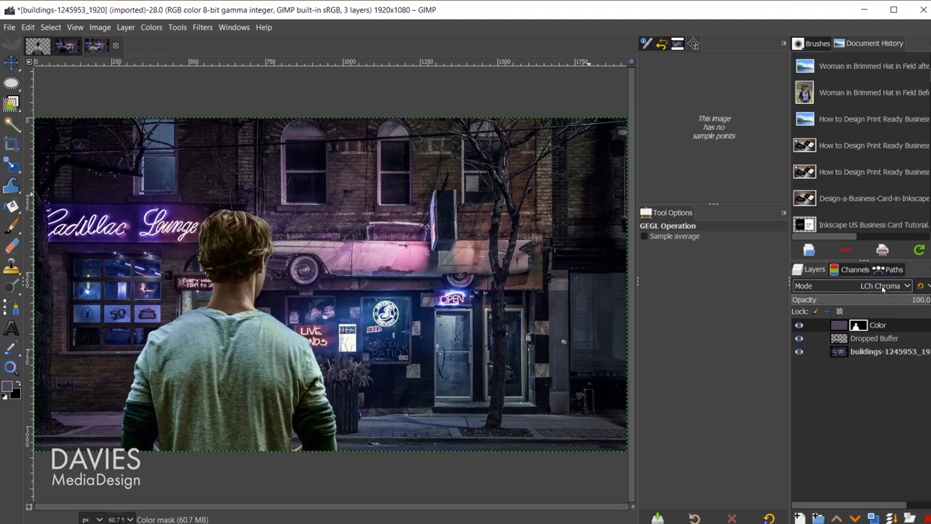
click(884, 285)
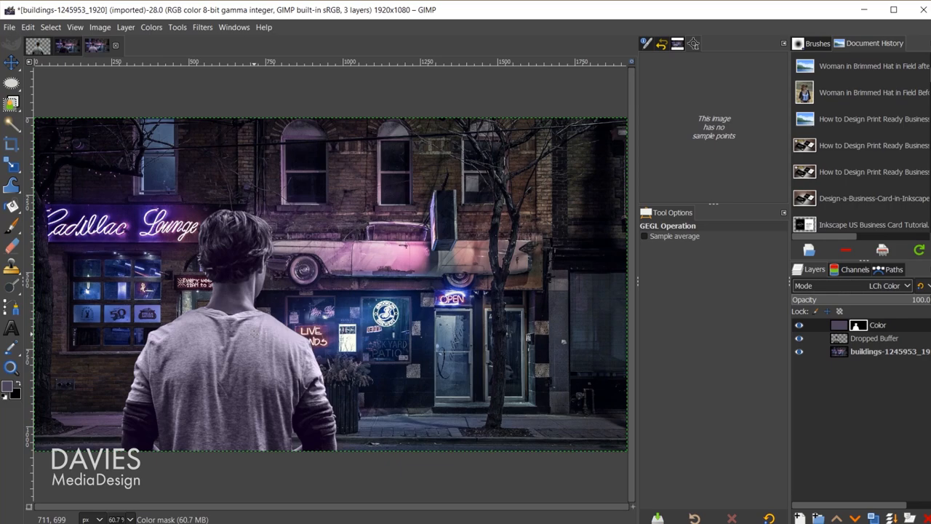
drag(895, 299, 859, 299)
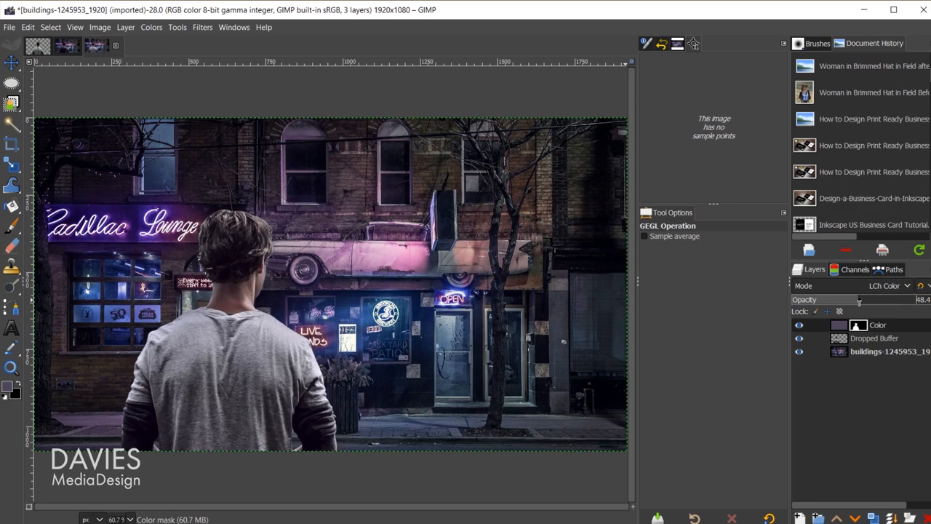
drag(858, 299, 870, 299)
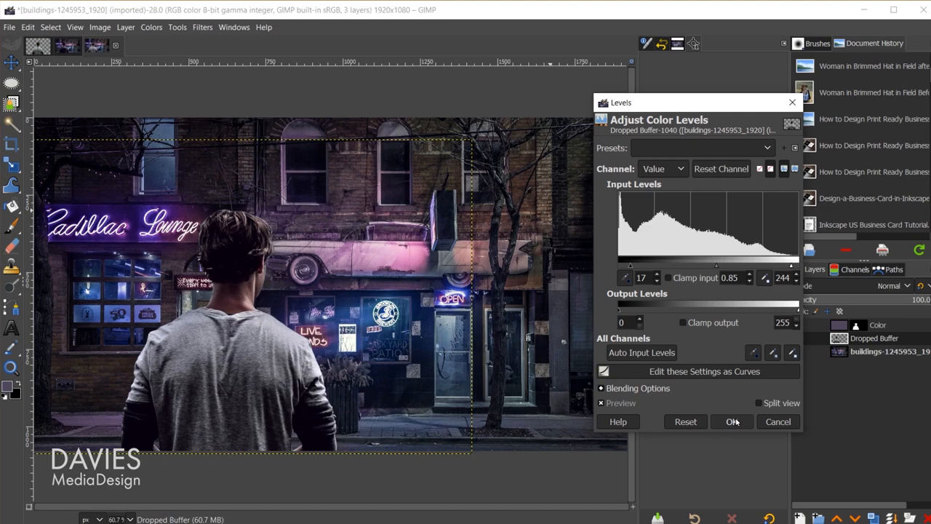
Apply Levels 17, 0.85, 244 to the Dropped Buffer hiker layer
click(732, 422)
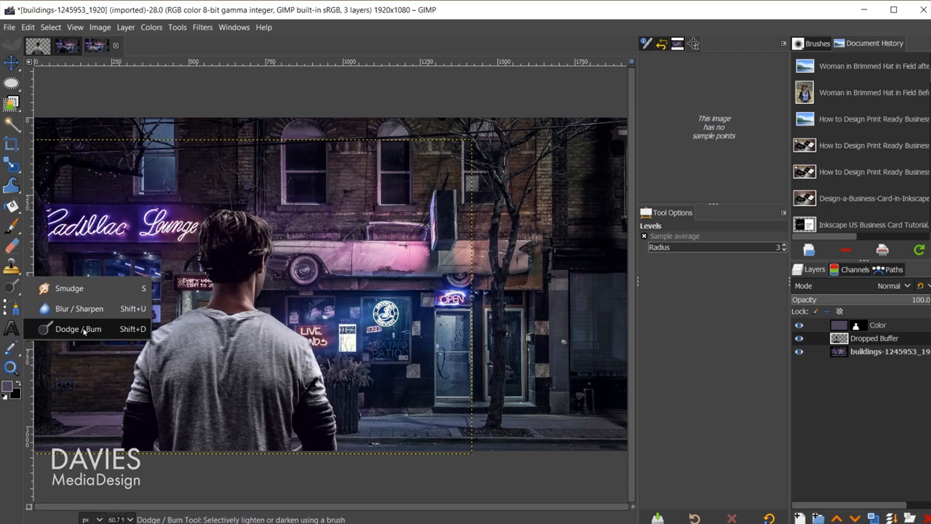
Burn the highlights on the man's lower shirt back and the back of his head
click(78, 328)
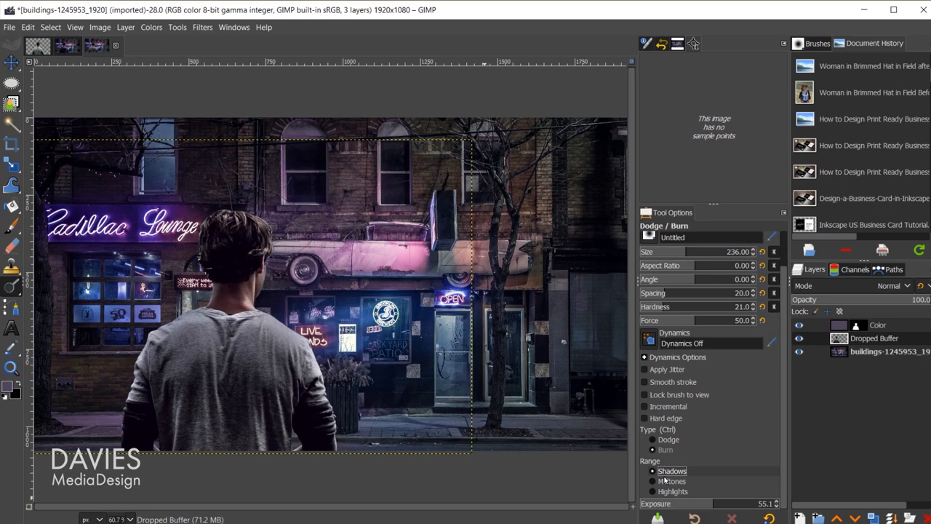
click(652, 481)
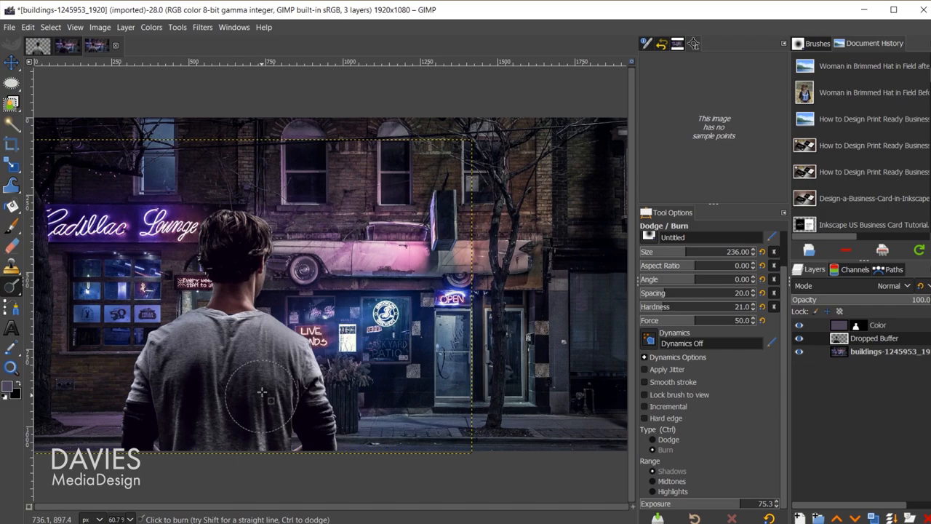
drag(262, 392, 209, 376)
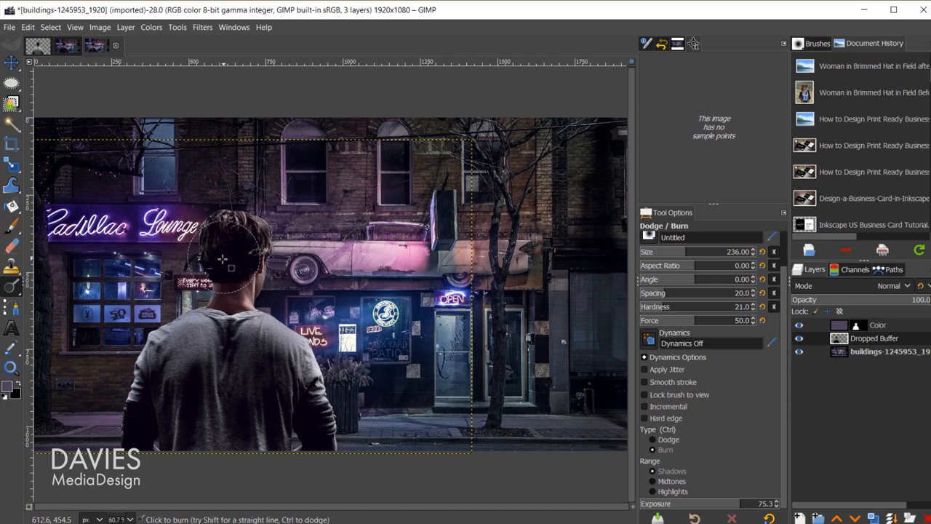
click(668, 438)
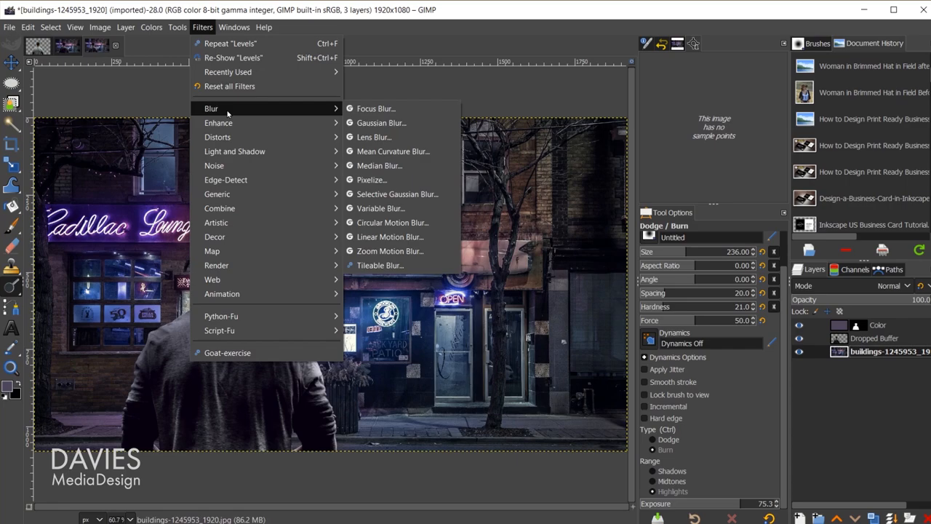
Apply Lens Blur to the neon street background behind the man
click(374, 137)
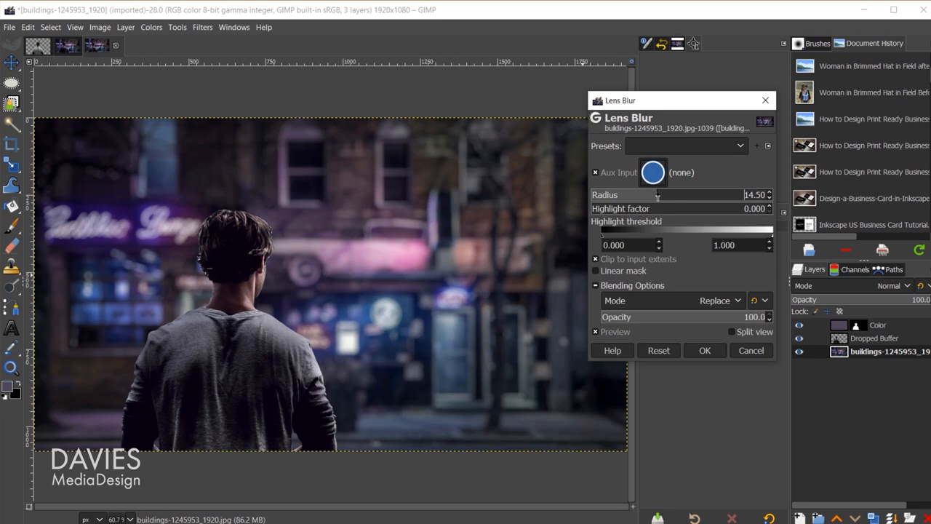